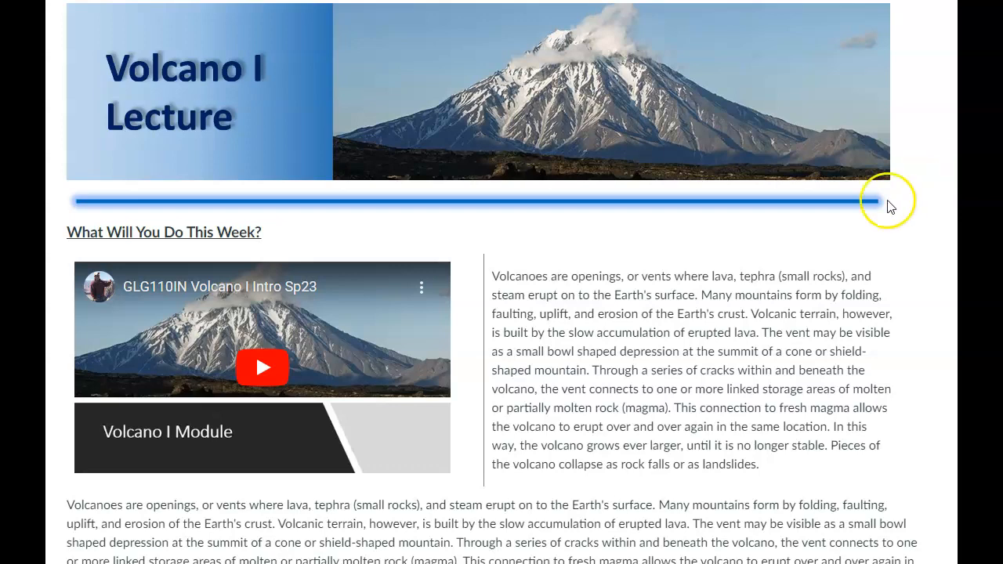
# - Scroll the Volcano I Lecture page down until Homework Parts I and II are visible
pyautogui.scroll(-3)
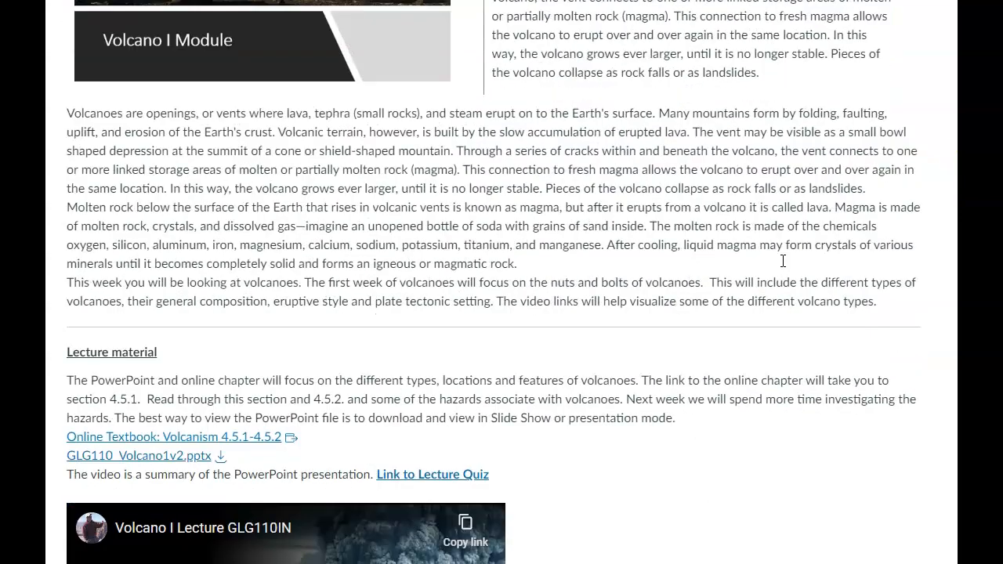
pyautogui.scroll(-3)
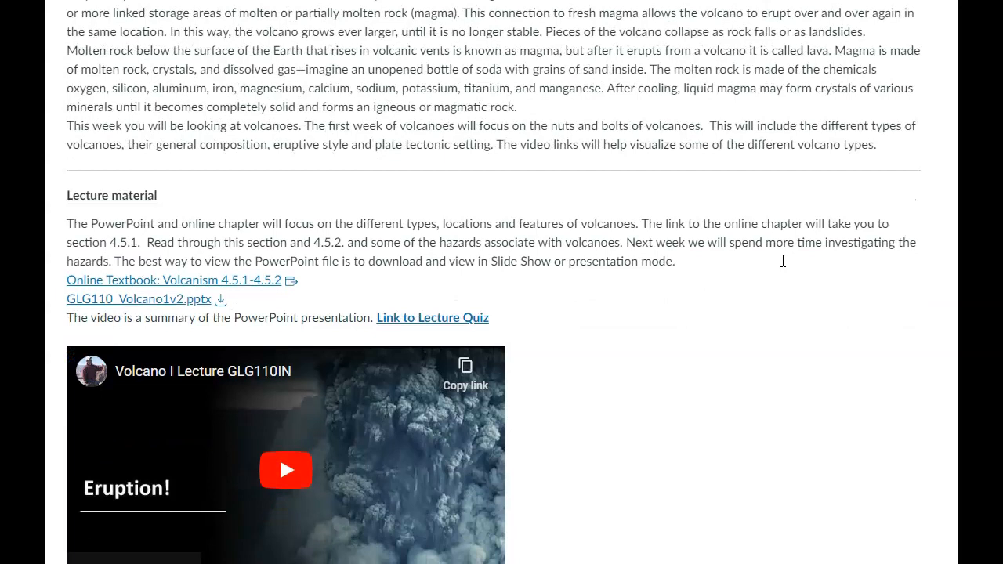
pyautogui.scroll(-3)
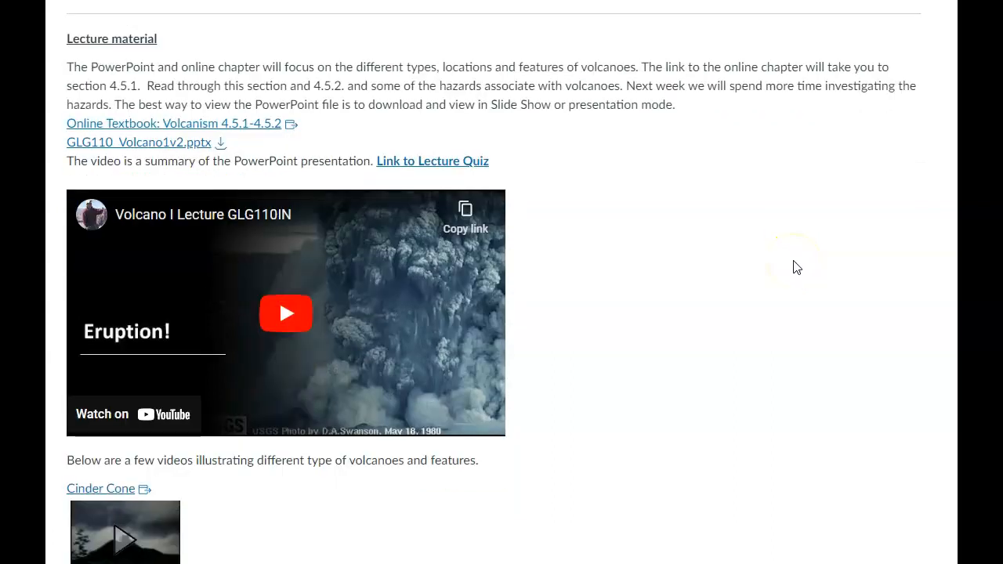
pyautogui.scroll(-3)
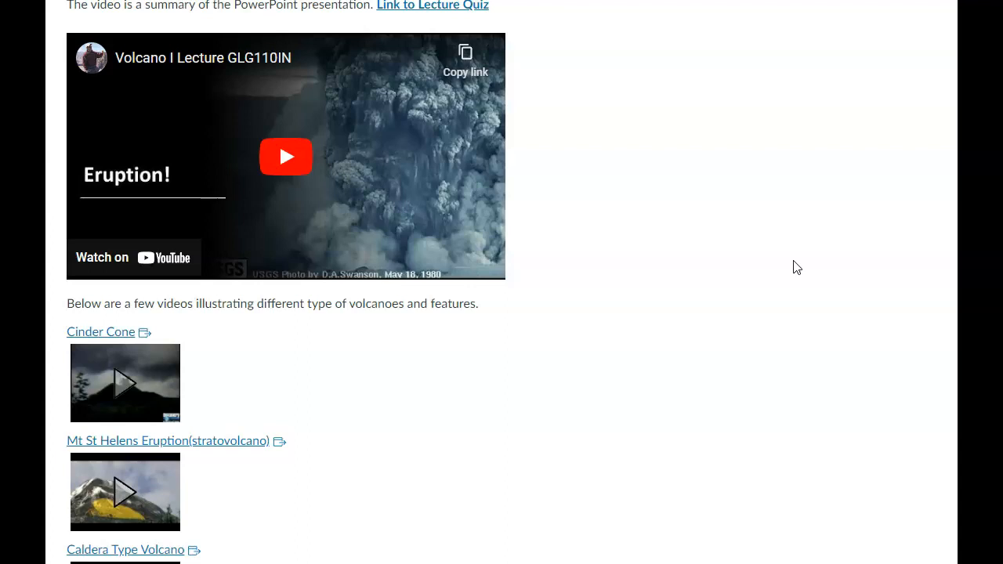
pyautogui.scroll(3)
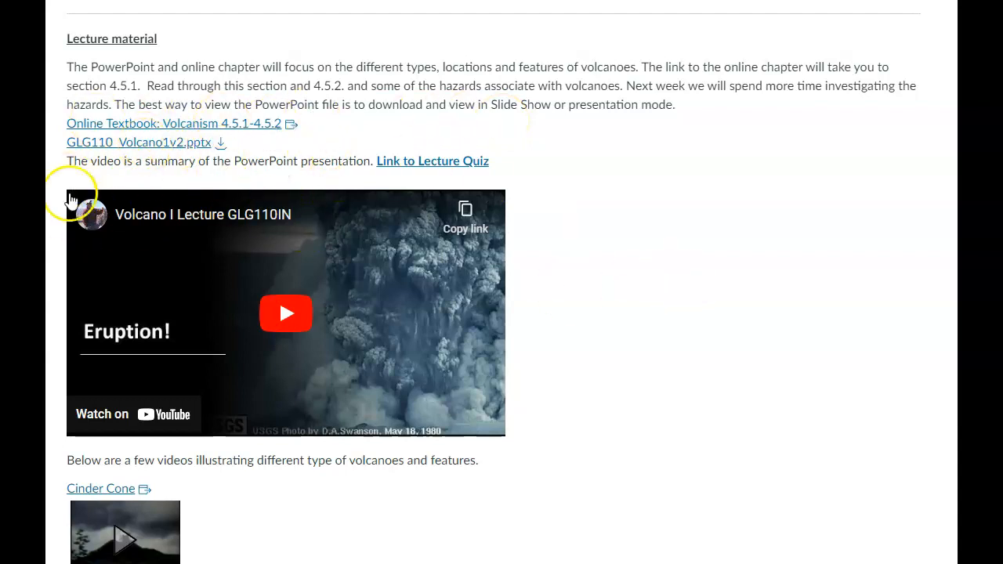
pyautogui.moveTo(179, 195)
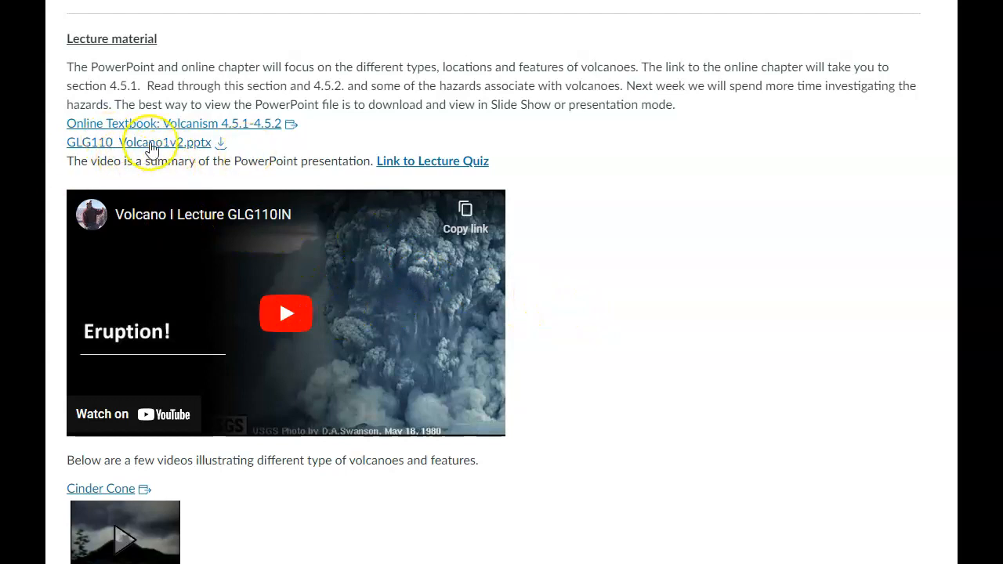
pyautogui.moveTo(165, 154)
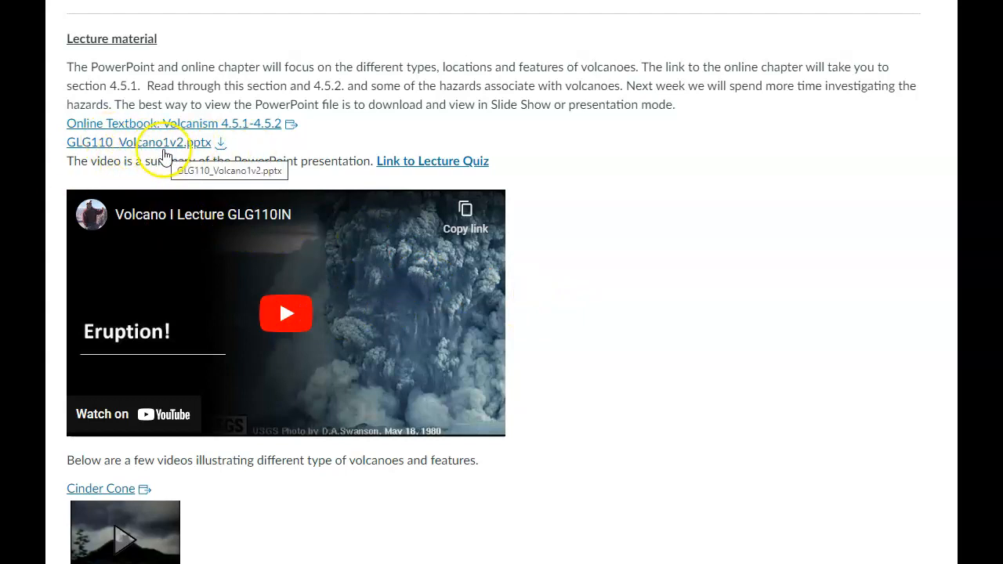
pyautogui.moveTo(334, 354)
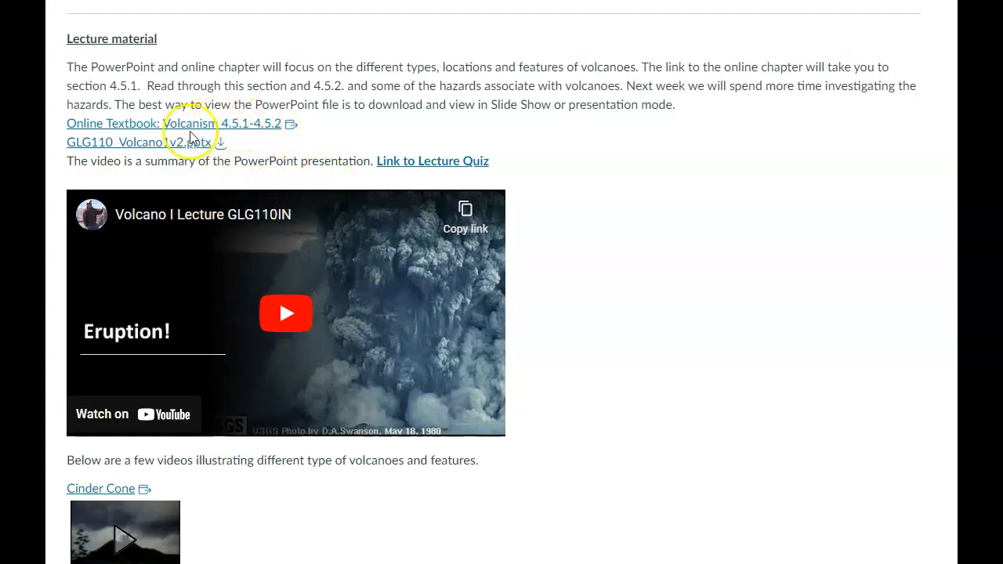
pyautogui.moveTo(227, 133)
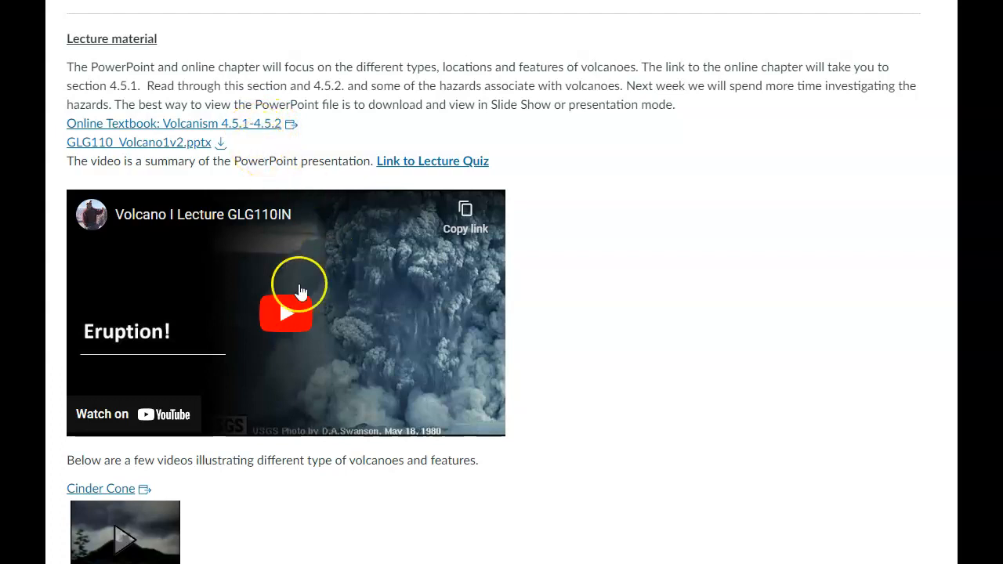
pyautogui.scroll(-3)
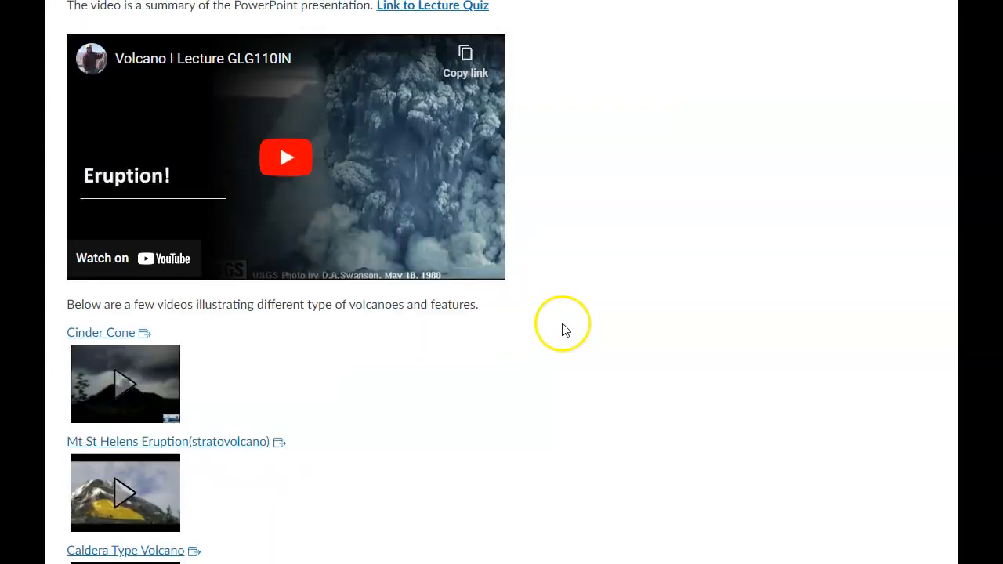
pyautogui.scroll(-3)
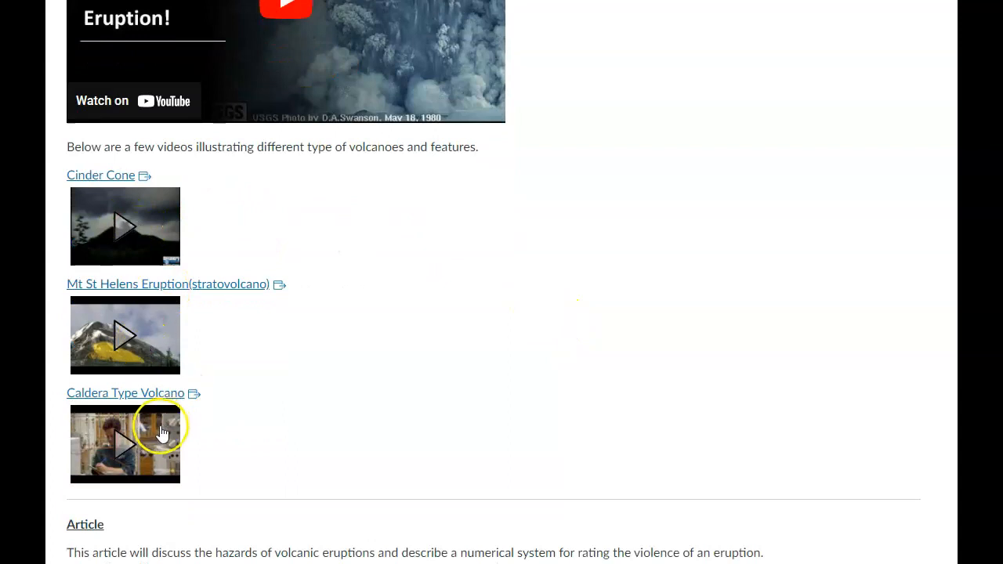
pyautogui.moveTo(404, 328)
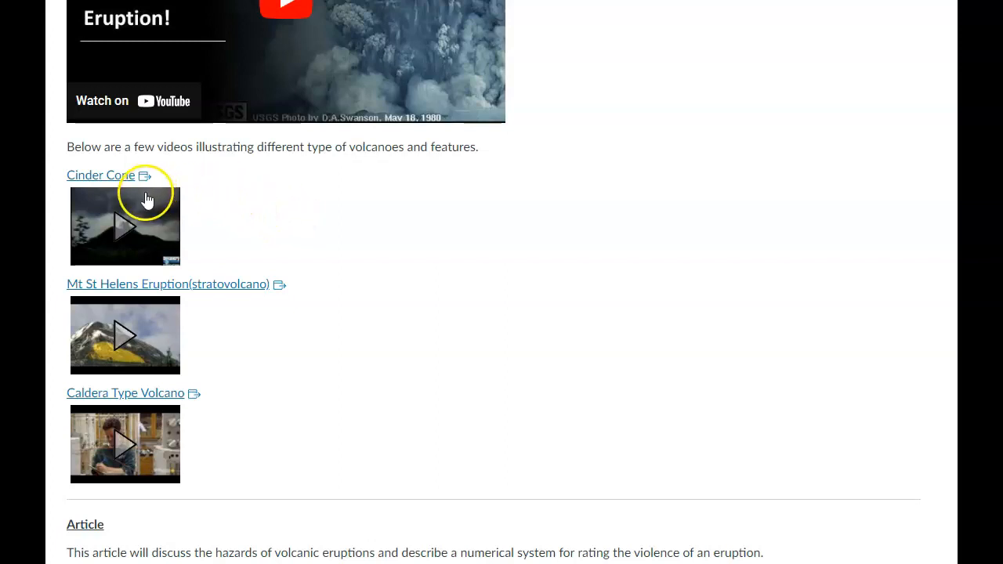
pyautogui.moveTo(97, 406)
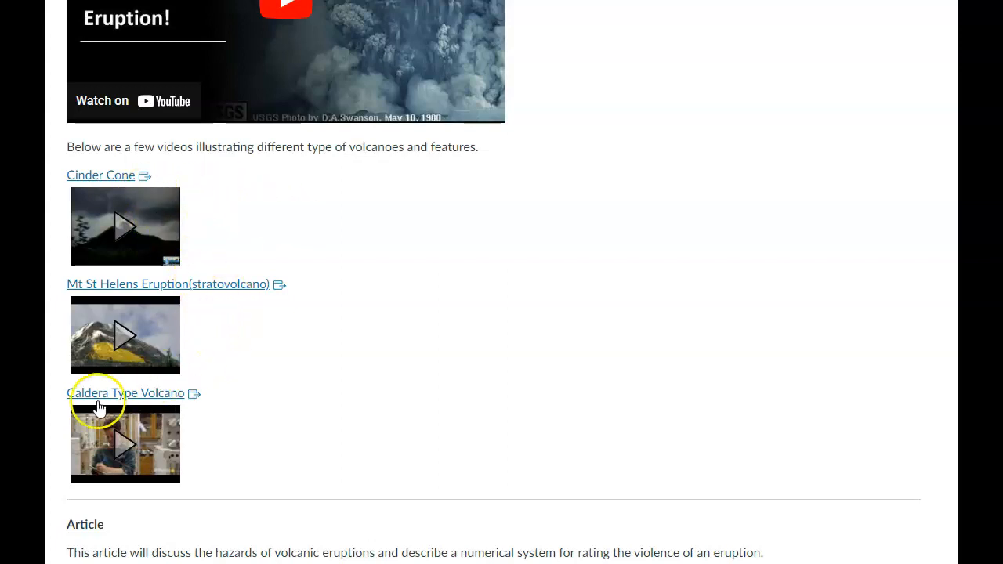
pyautogui.moveTo(358, 259)
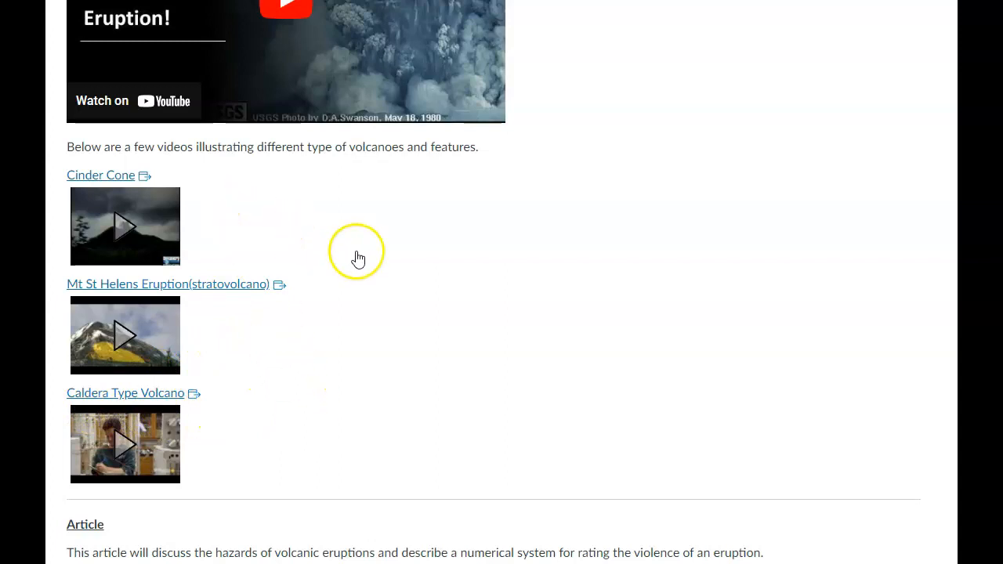
pyautogui.moveTo(284, 191)
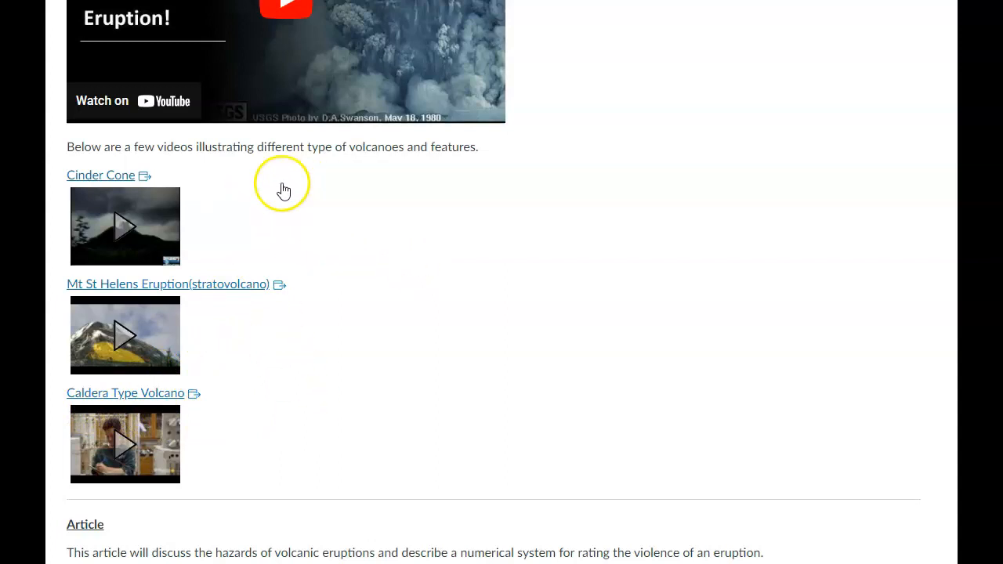
pyautogui.moveTo(241, 415)
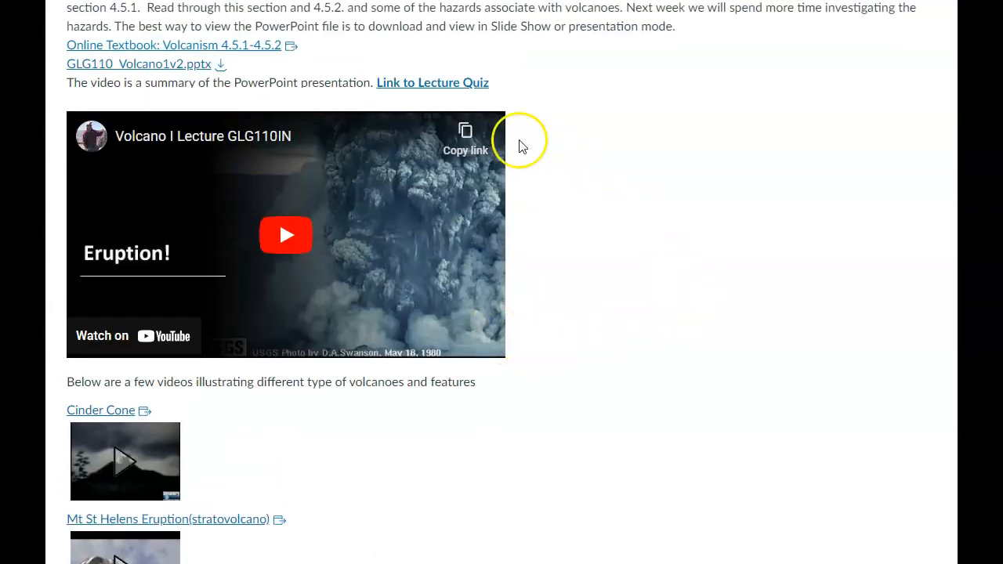
pyautogui.moveTo(667, 321)
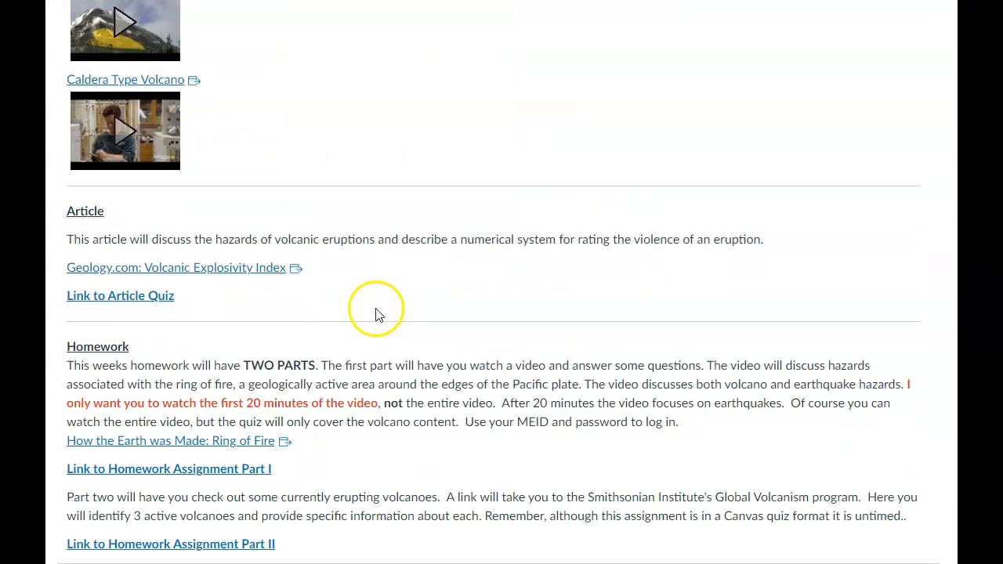
pyautogui.moveTo(245, 290)
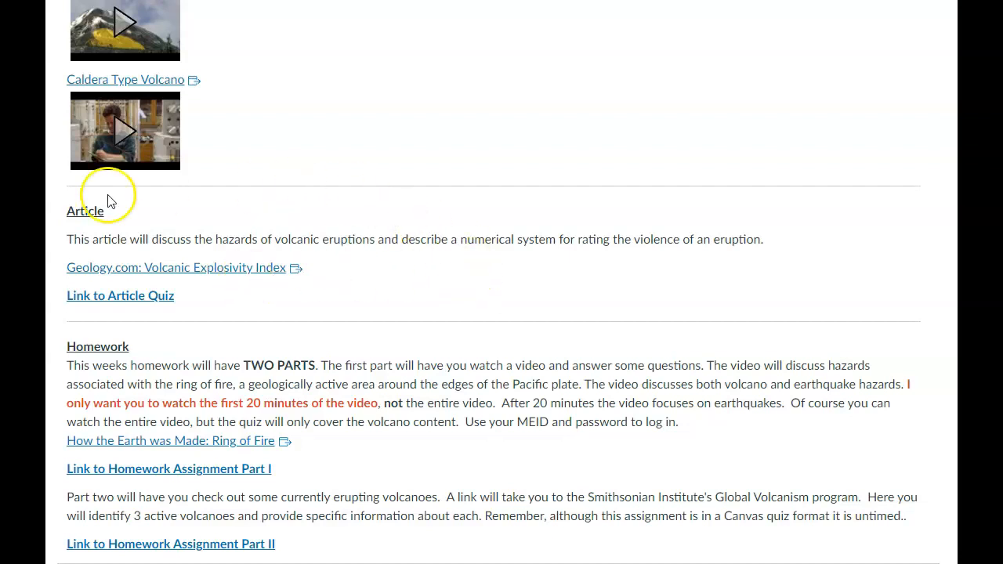
pyautogui.moveTo(174, 335)
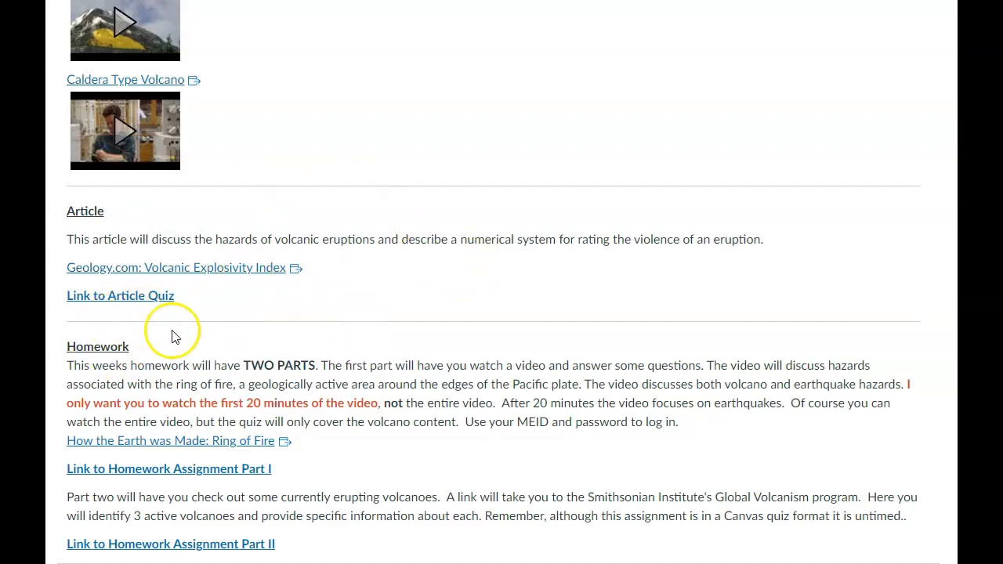
pyautogui.moveTo(463, 348)
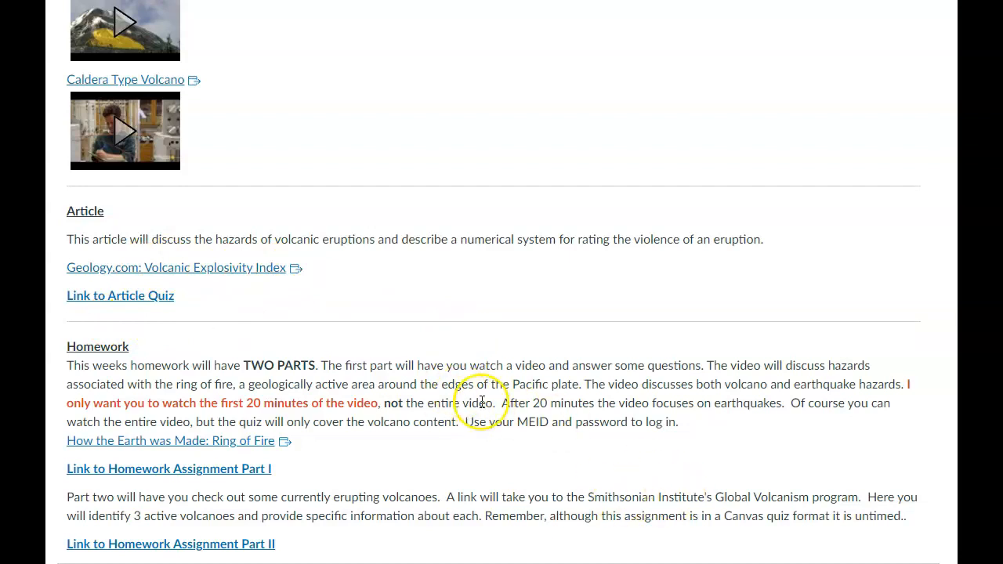
pyautogui.moveTo(457, 445)
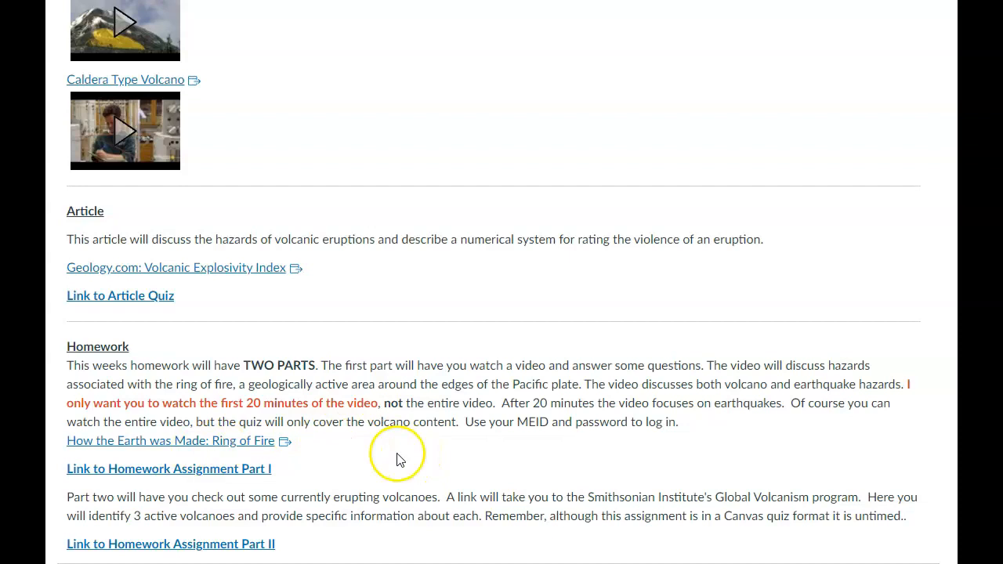
pyautogui.moveTo(263, 423)
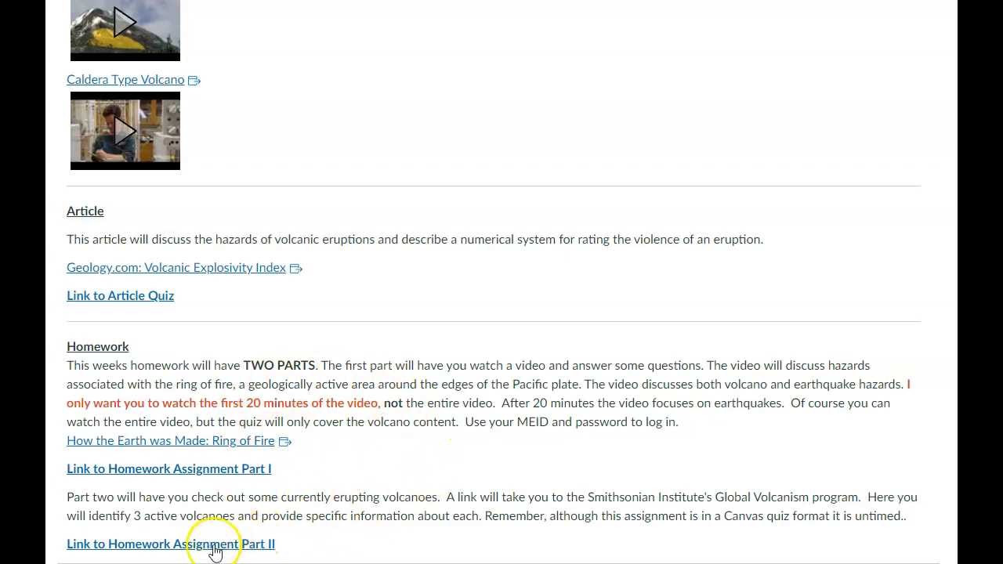
# - Enter Homework Assignment Part II and follow its link to the Smithsonian Current Eruptions page
pyautogui.click(171, 543)
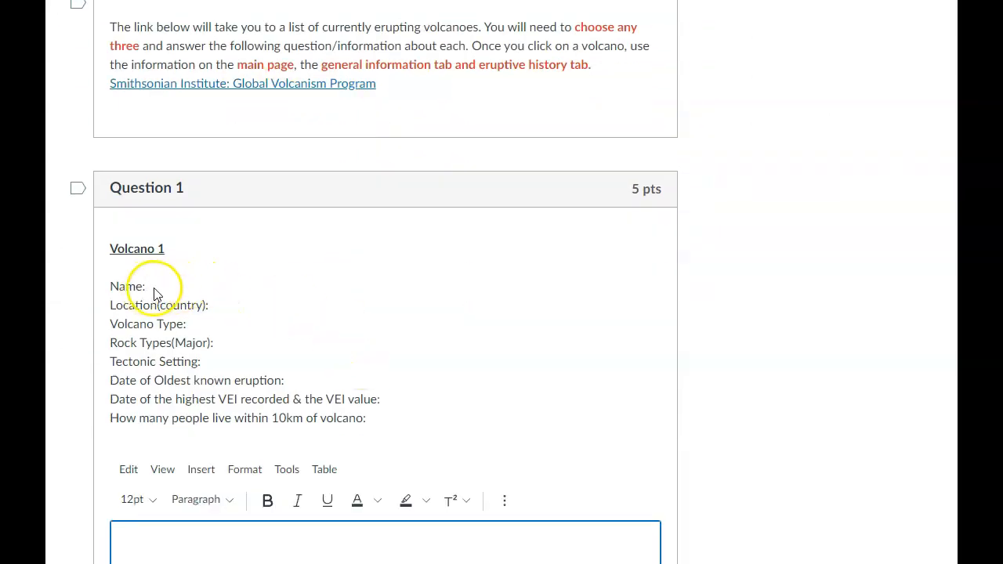
pyautogui.moveTo(205, 293)
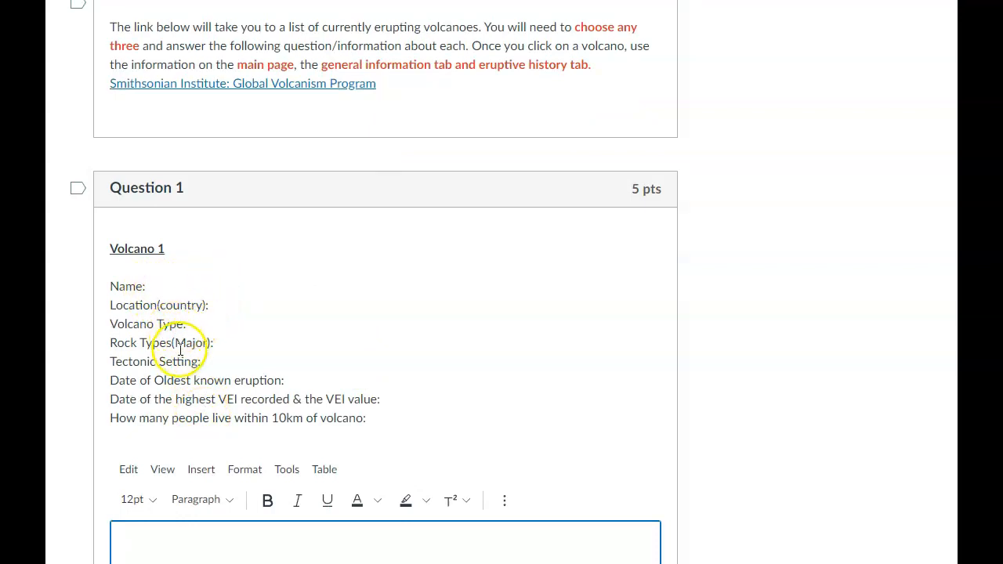
pyautogui.moveTo(216, 417)
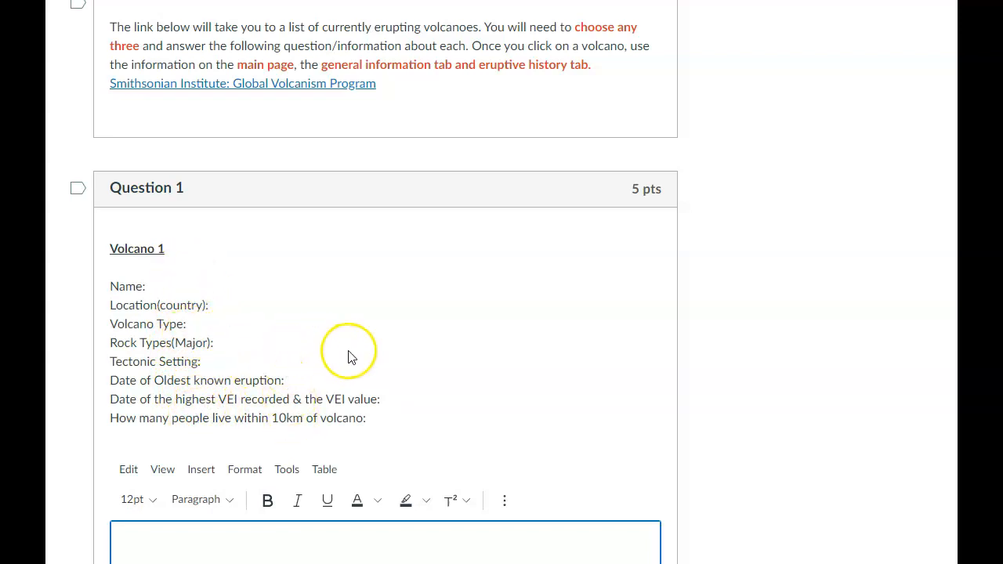
pyautogui.click(242, 83)
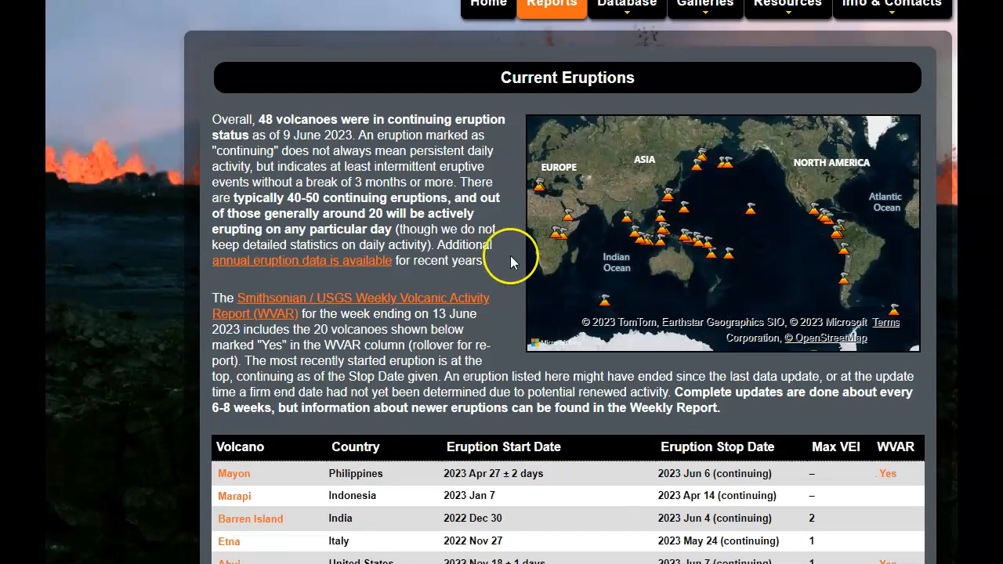
# - Pick Etna from the Current Eruptions list to load its volcano profile
pyautogui.scroll(-3)
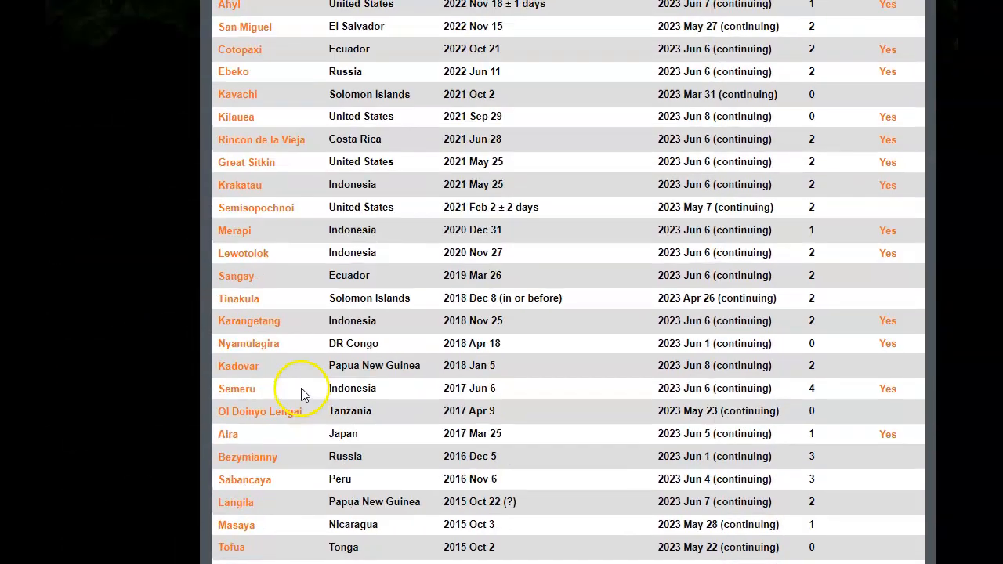
pyautogui.scroll(3)
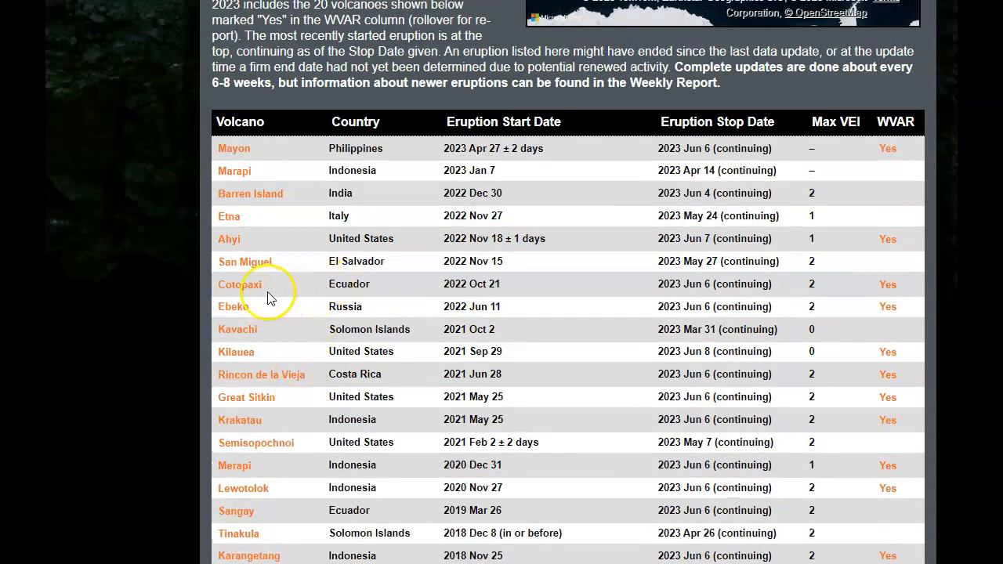
pyautogui.click(229, 216)
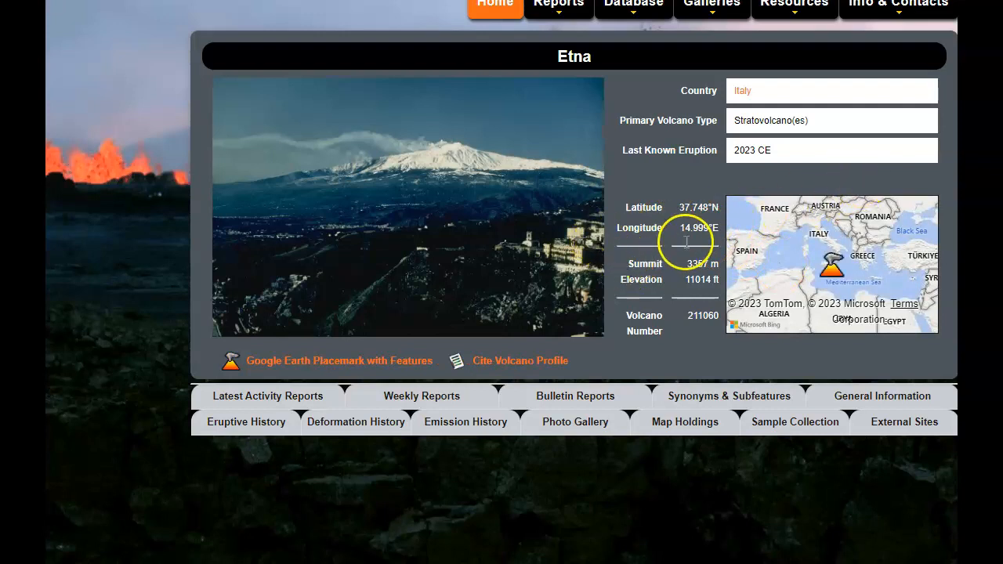
# - Review Etna's General Information (rock types) and its eruptive history
pyautogui.scroll(-3)
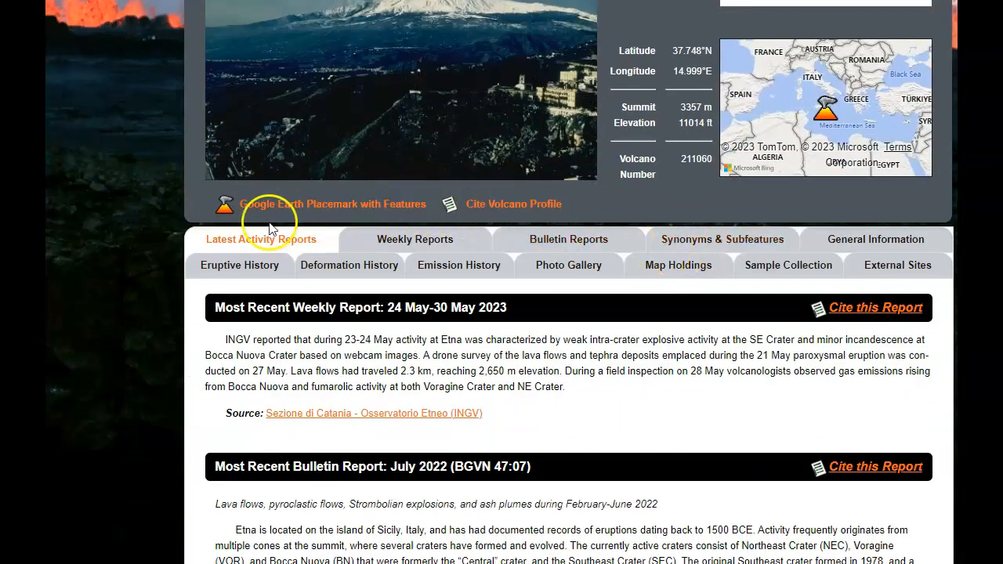
pyautogui.scroll(-3)
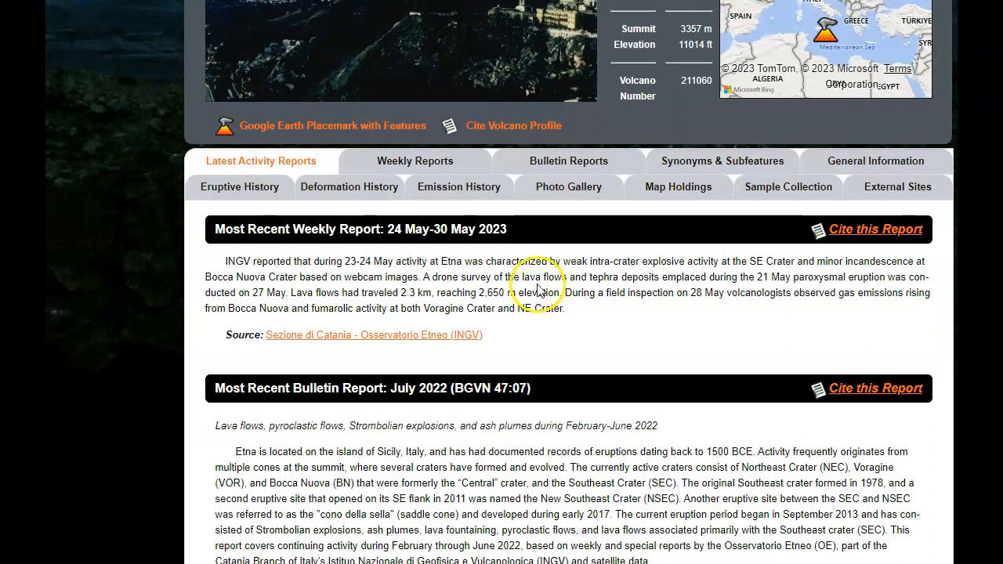
pyautogui.click(875, 160)
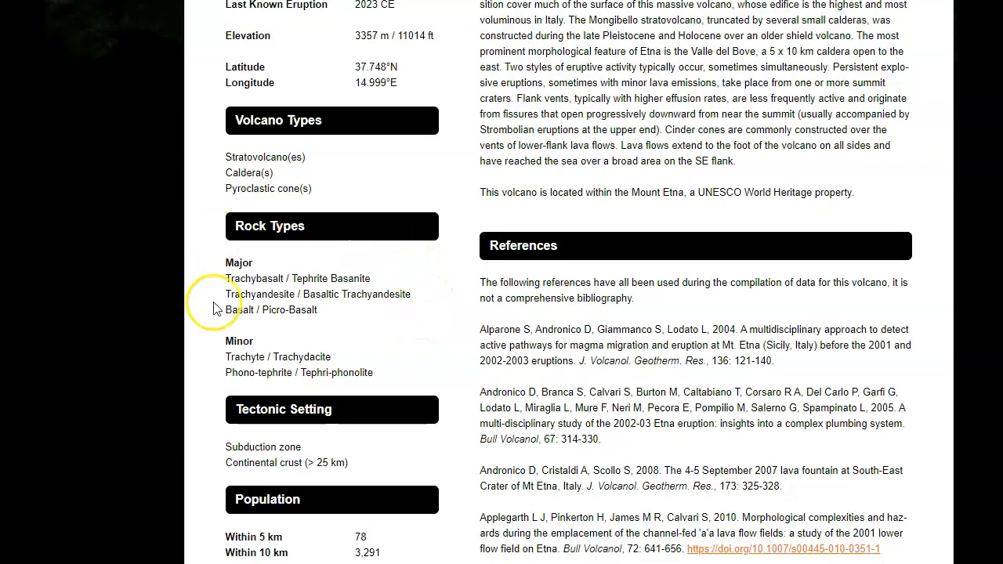
pyautogui.moveTo(498, 337)
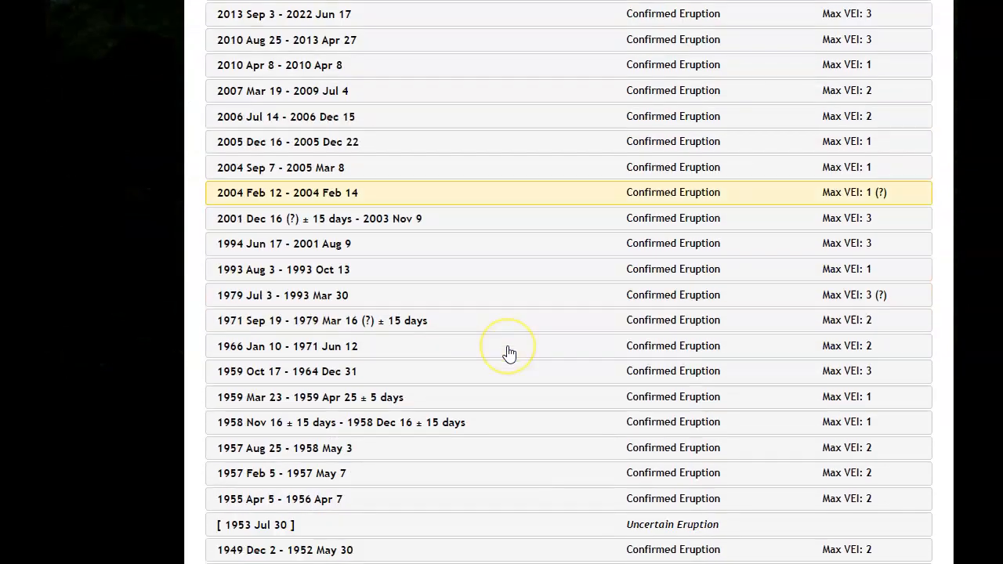
pyautogui.scroll(-3)
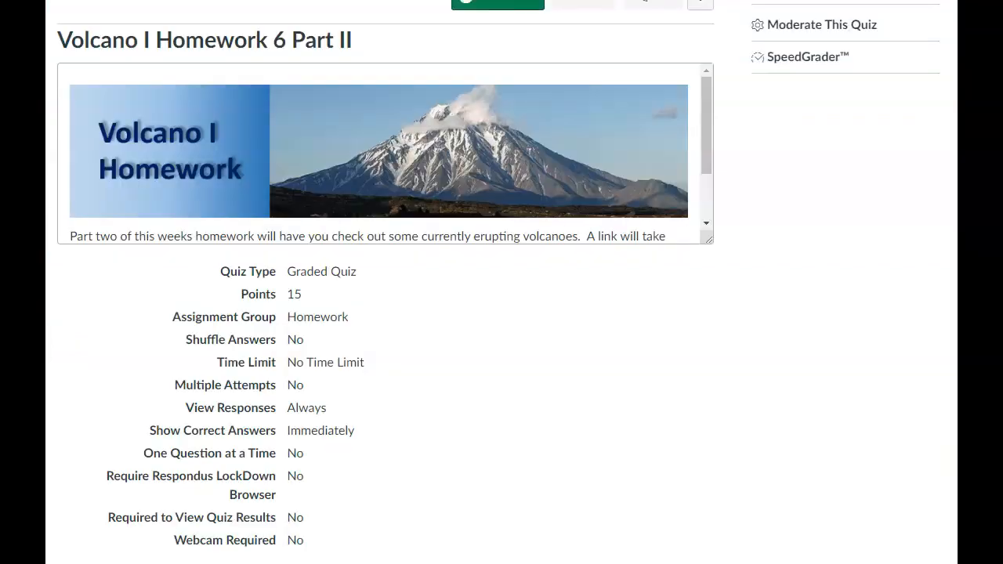
# - Scroll back down the Volcano I Lecture page to the Homework section links
pyautogui.scroll(-3)
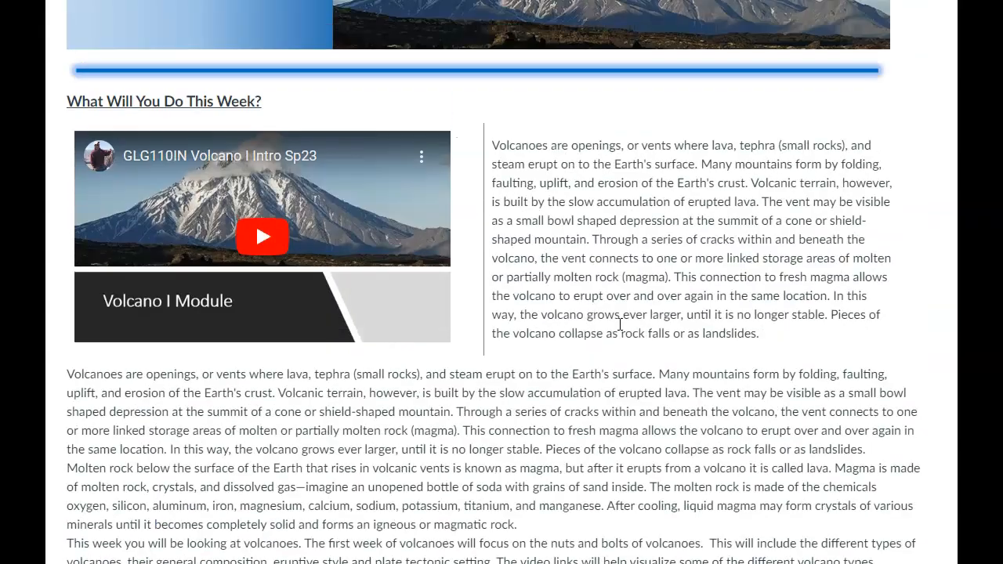
pyautogui.scroll(-3)
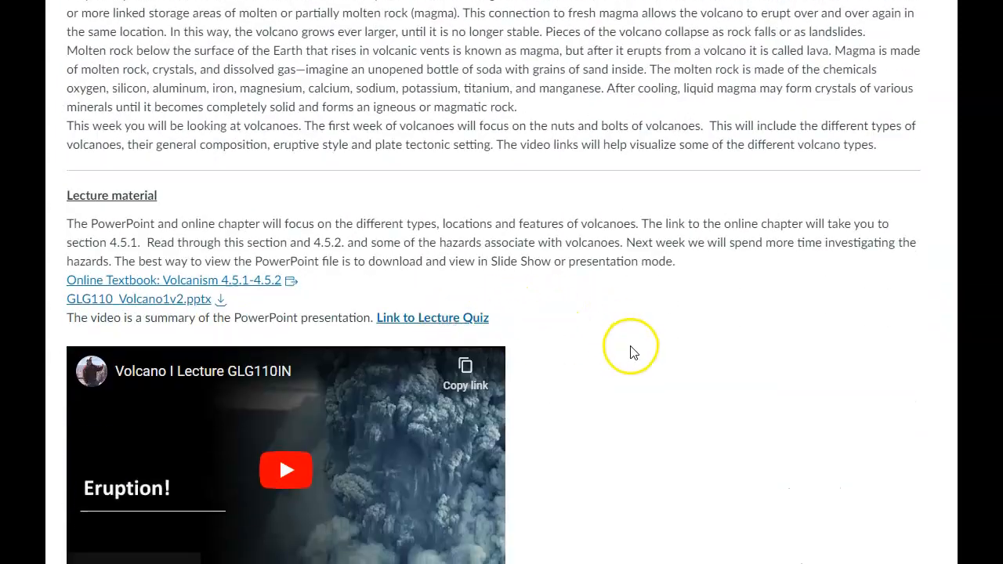
pyautogui.scroll(-3)
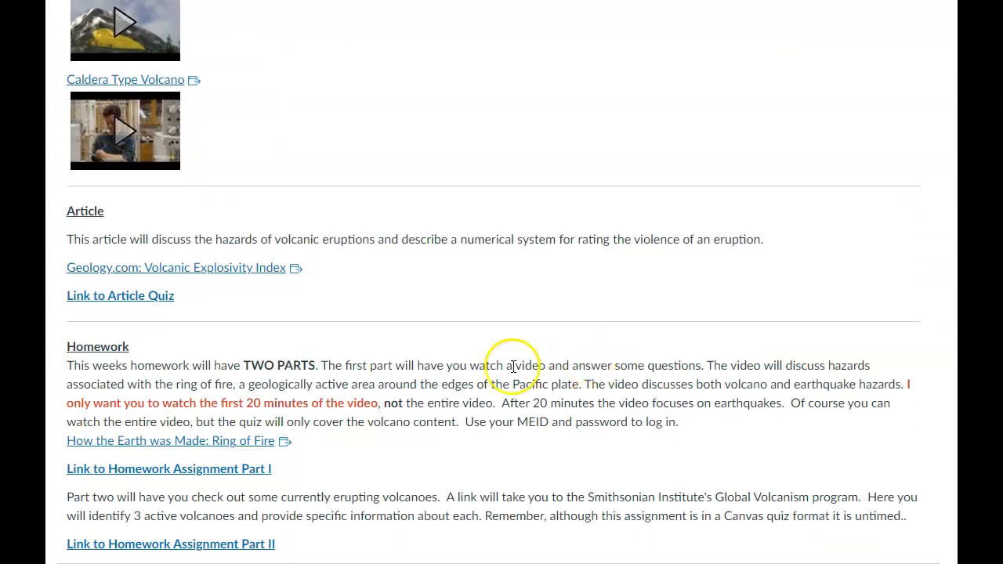
pyautogui.moveTo(539, 333)
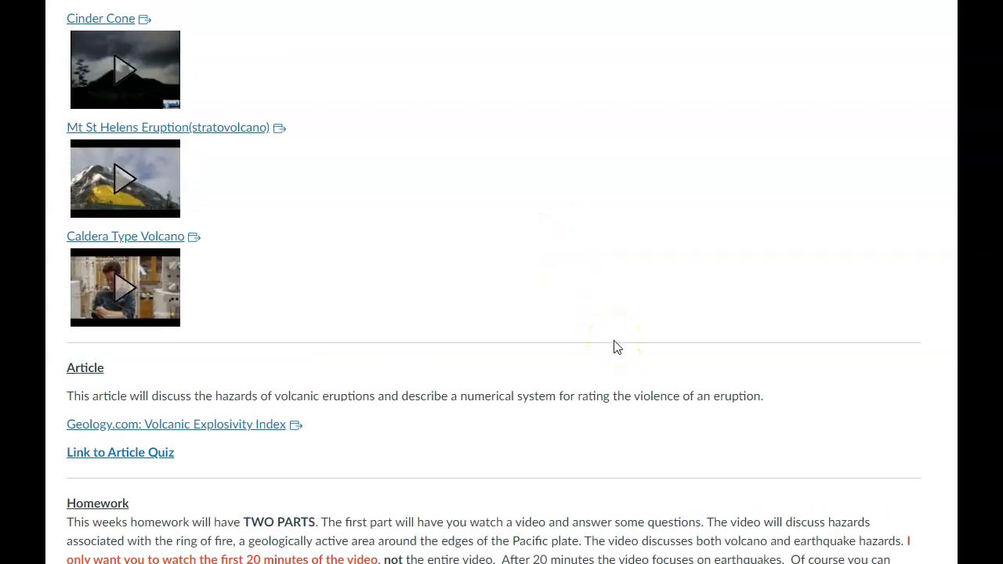
pyautogui.moveTo(101, 19)
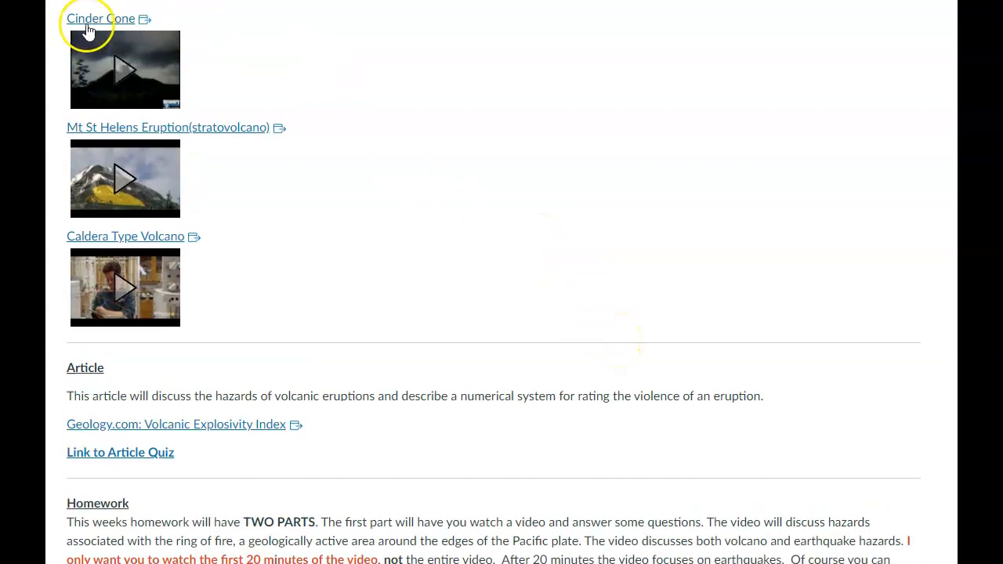
pyautogui.moveTo(442, 306)
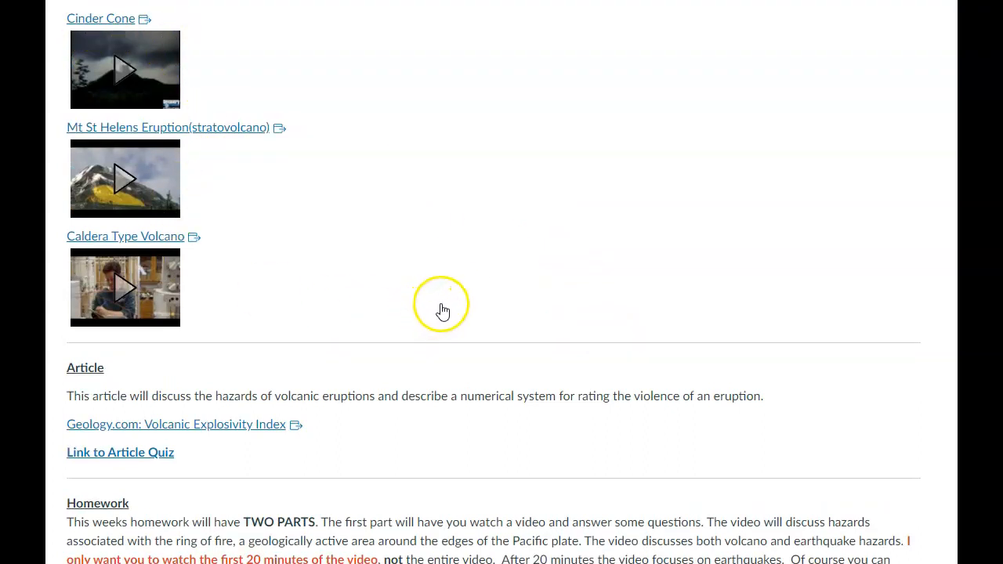
pyautogui.moveTo(510, 351)
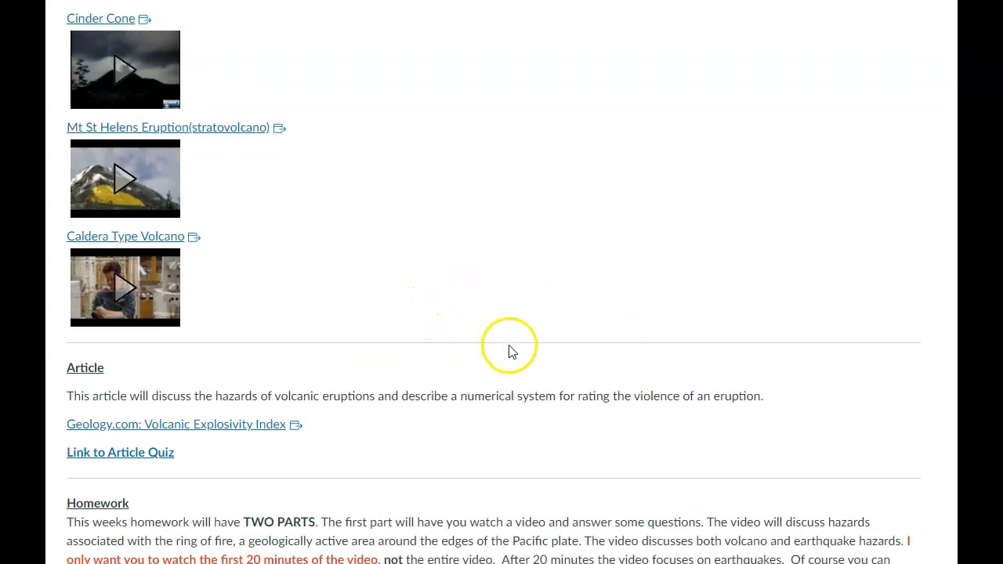
pyautogui.scroll(-3)
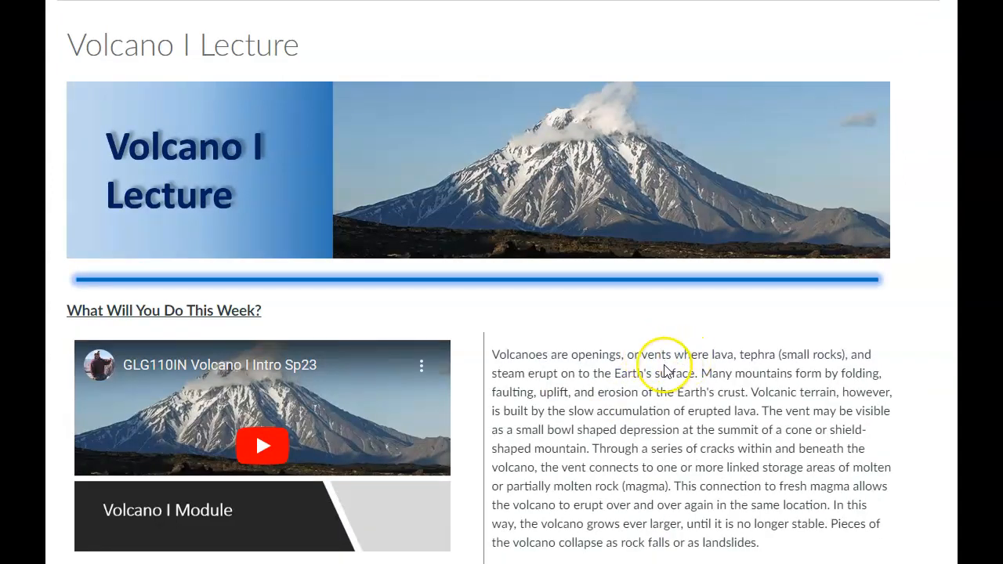
pyautogui.scroll(-3)
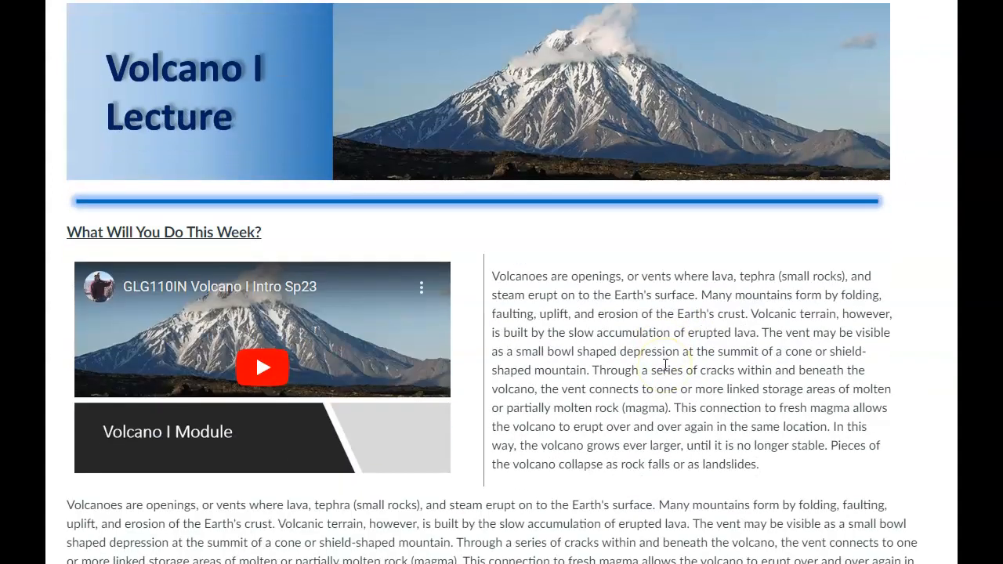